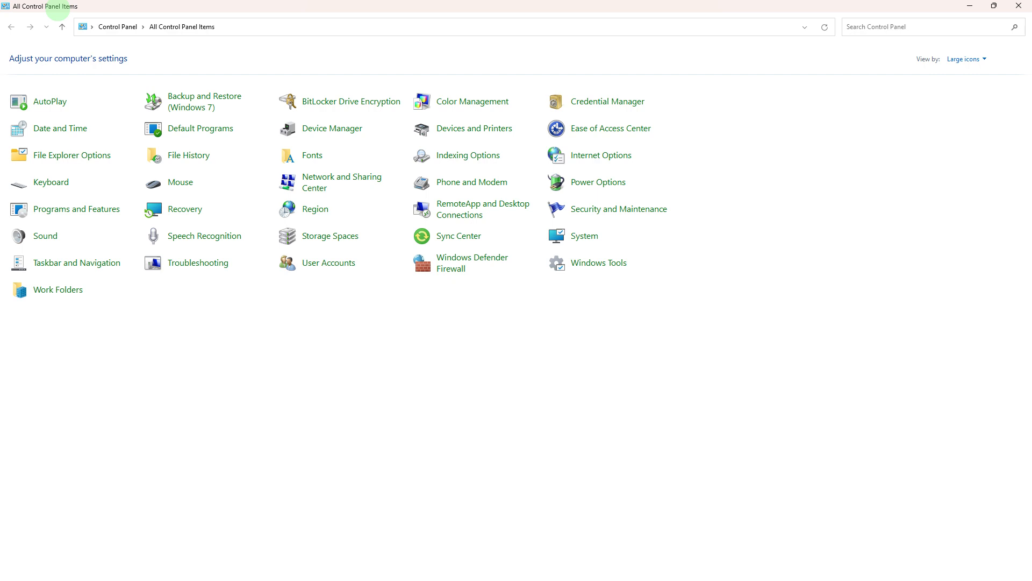
mouse_move(598, 181)
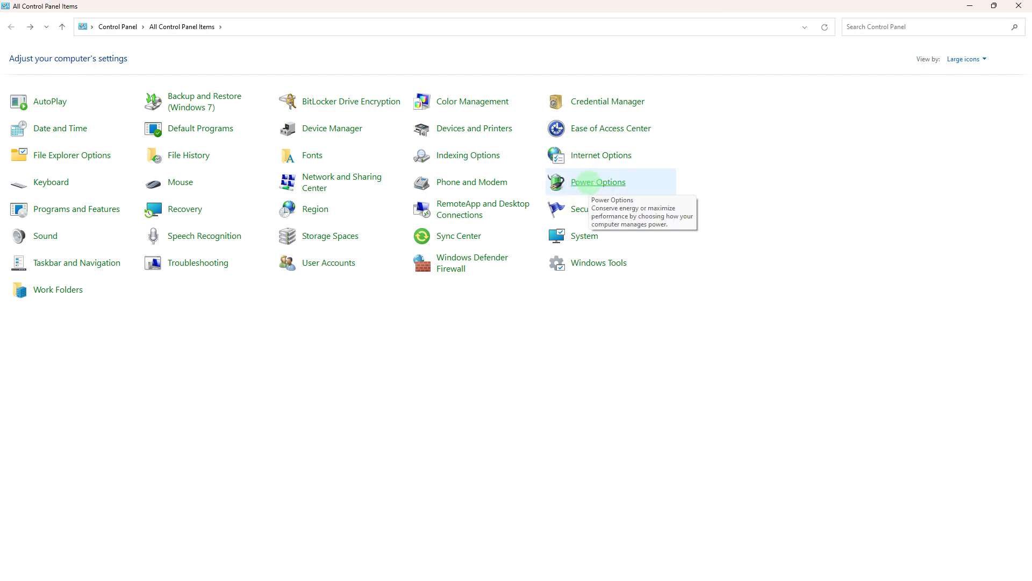
- Open Power Options from All Control Panel Items to view the Balanced and Power saver plans
click(597, 182)
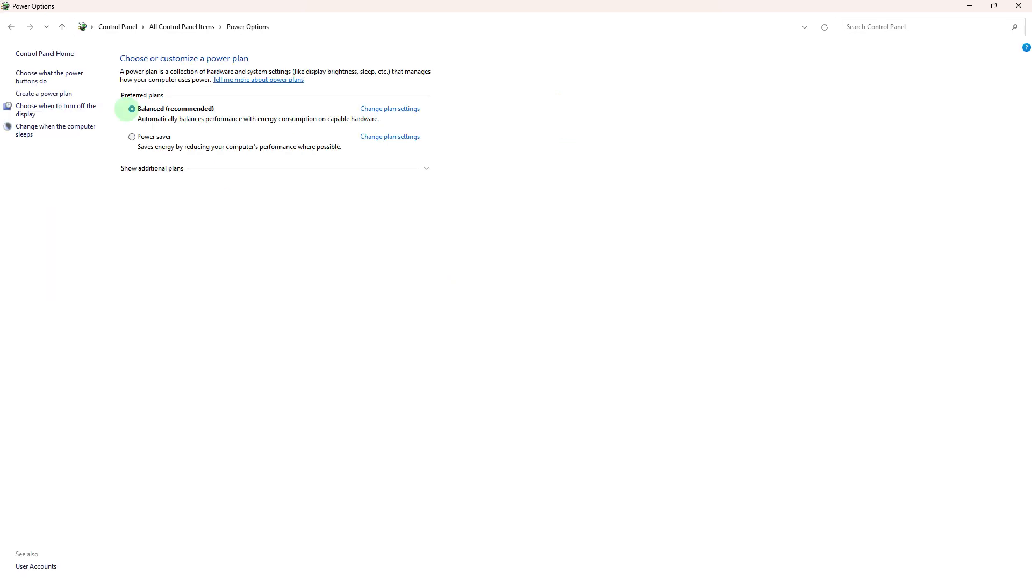
mouse_move(132, 105)
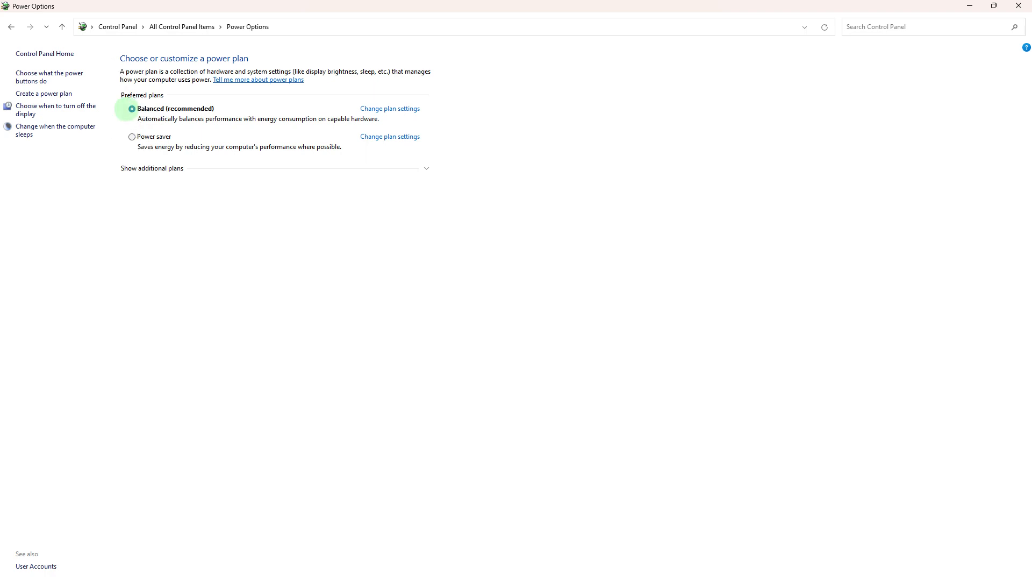
mouse_move(390, 108)
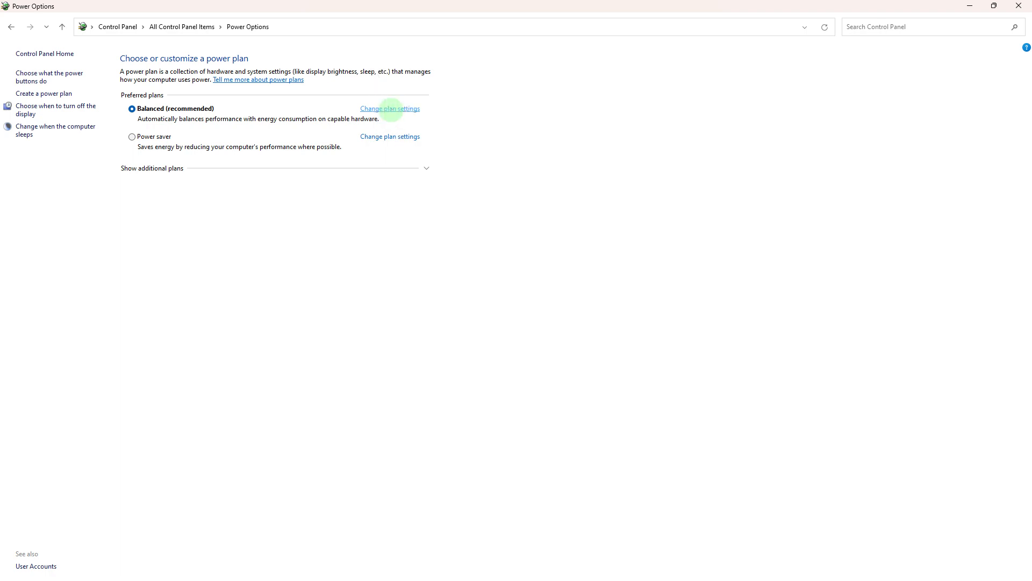
- Show the System > Power page's Screen and sleep timers in Windows Settings
click(389, 108)
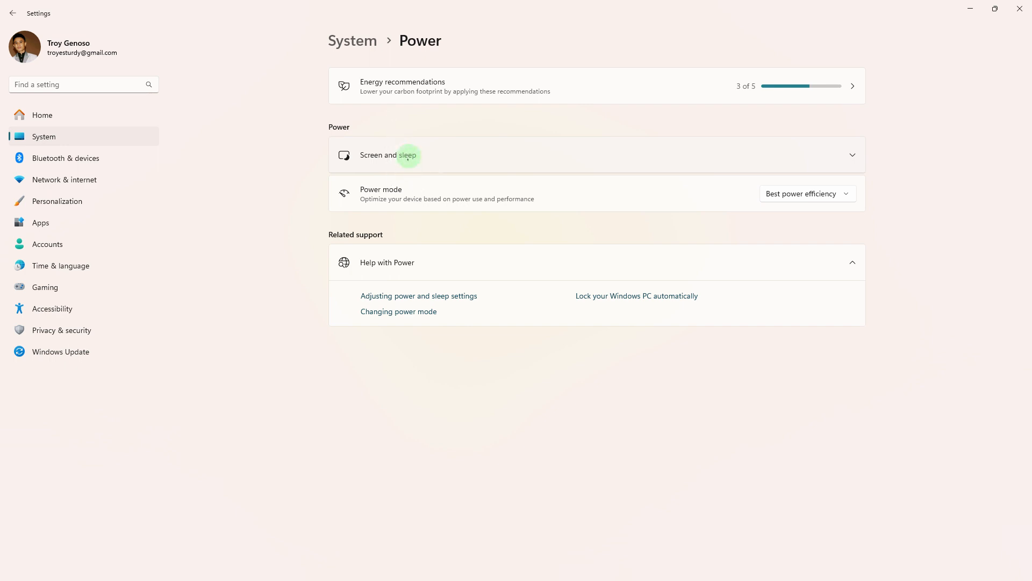
mouse_move(819, 191)
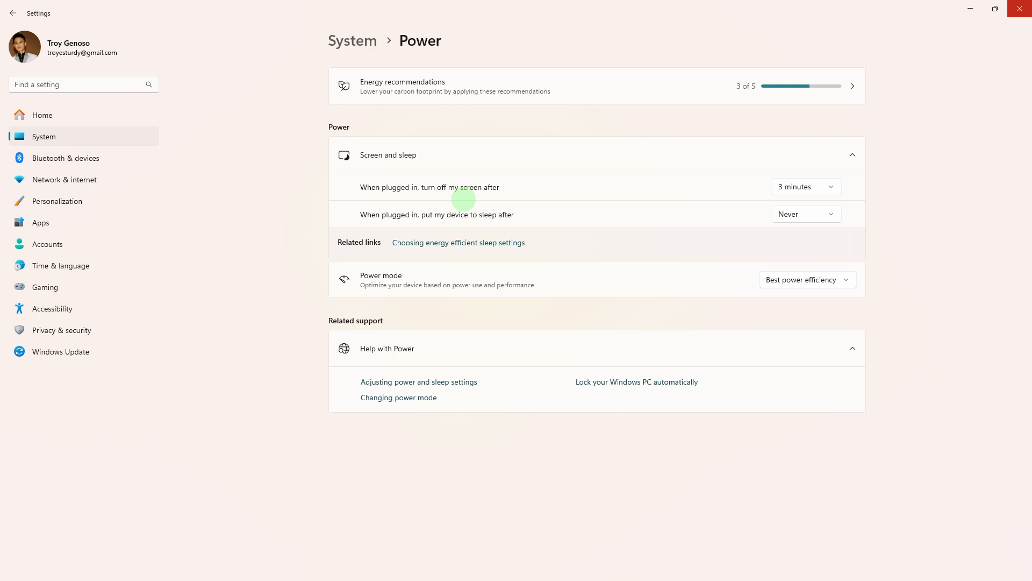
mouse_move(795, 216)
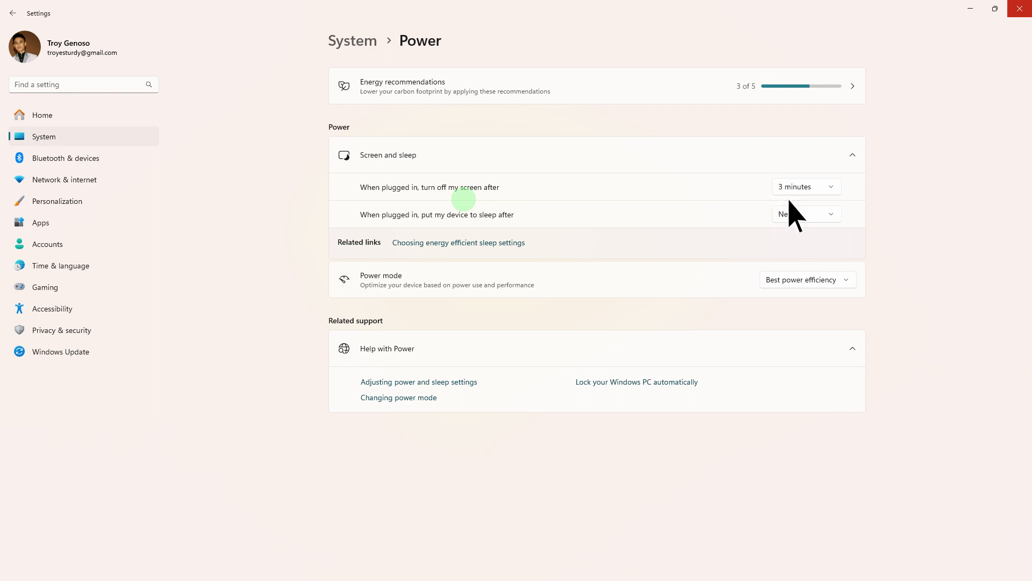